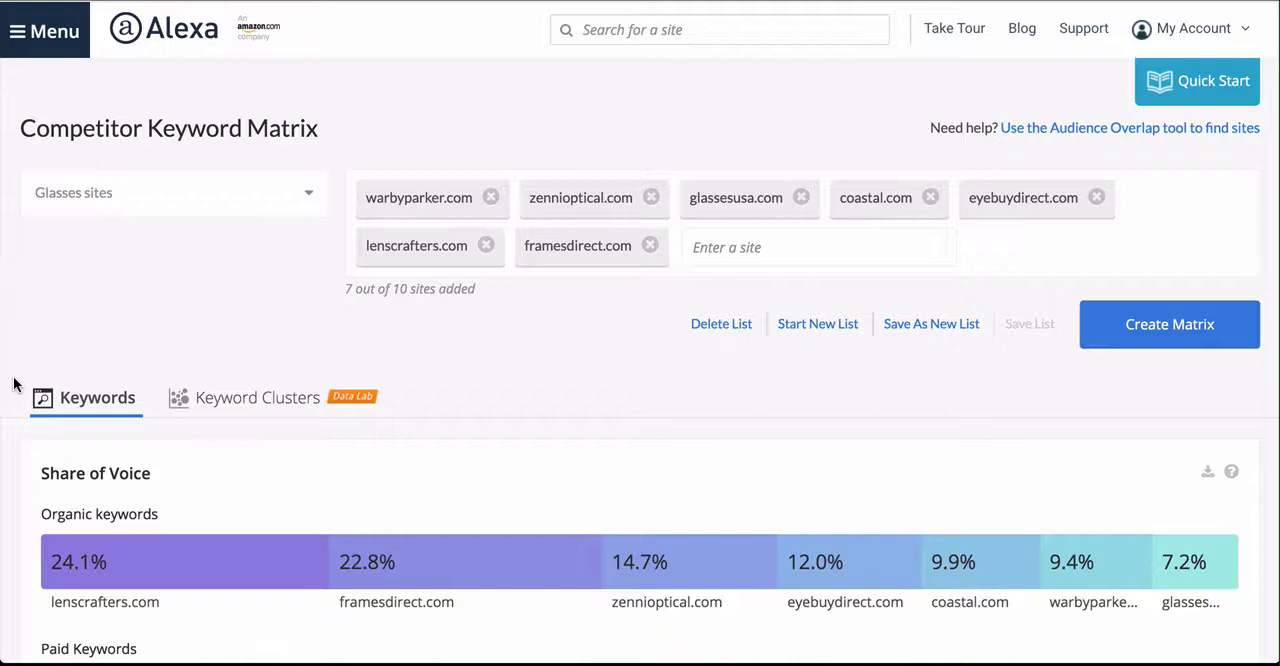
Scroll down to the Keywords table showing organic scores for the seven glasses retailers.
scroll("down", 3)
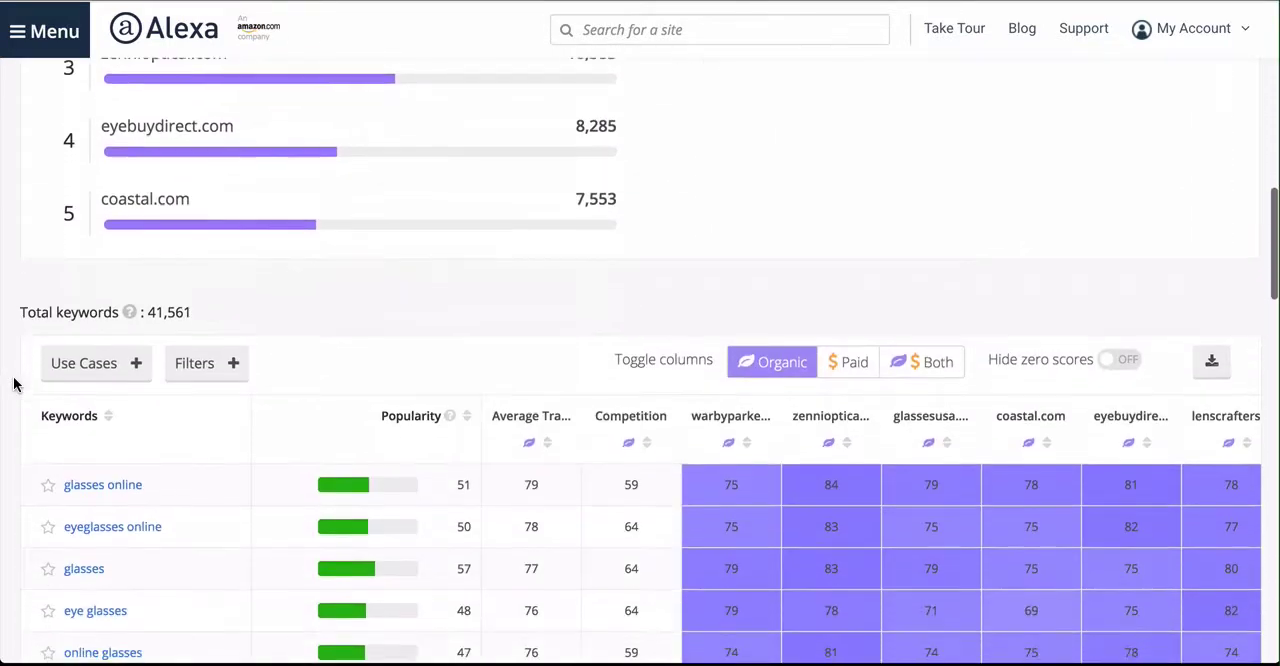
scroll("down", 3)
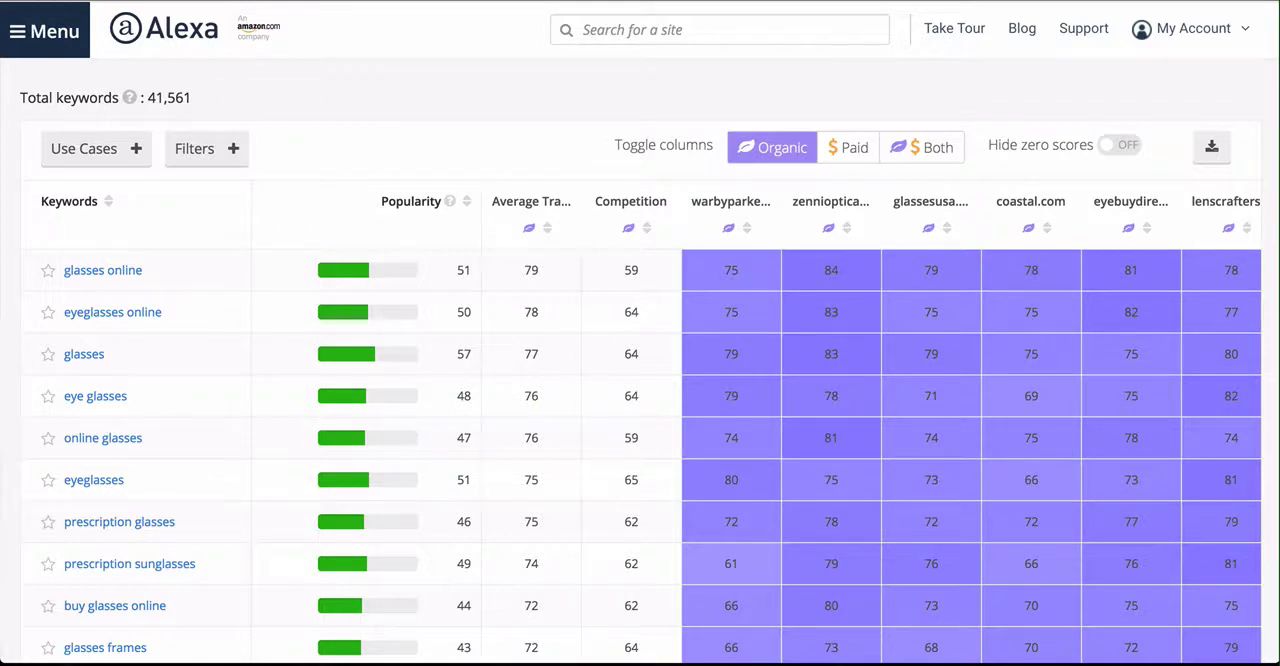
mouse_move(145, 169)
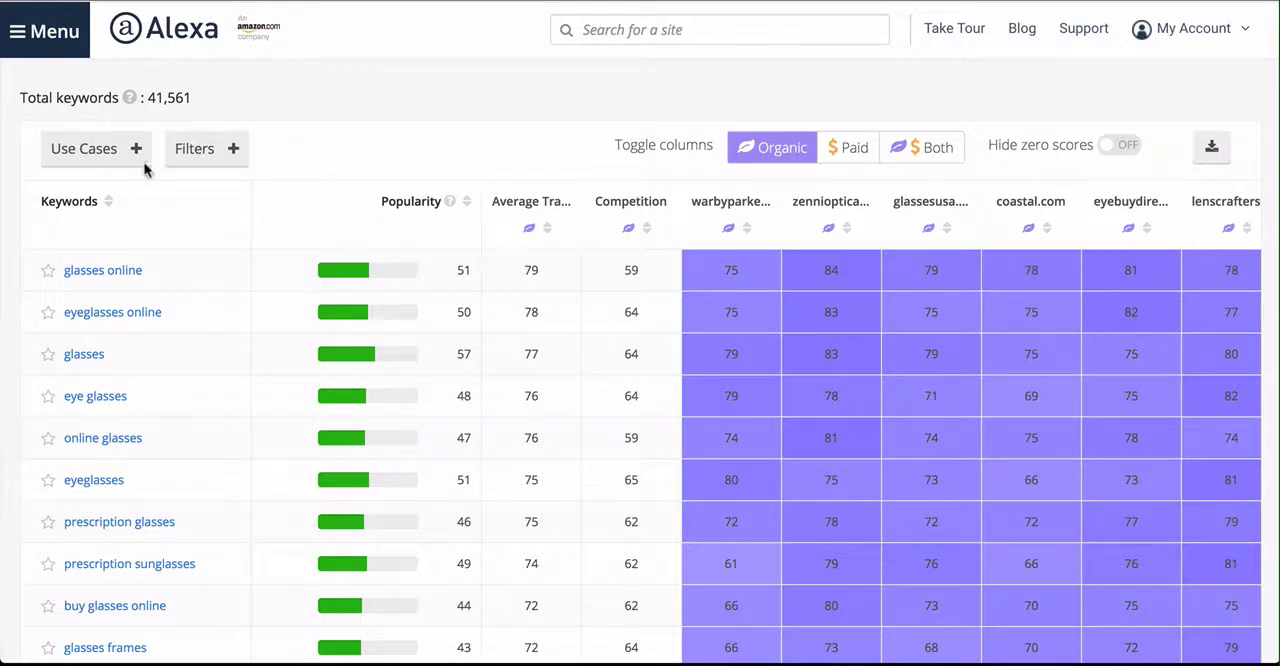
Add a Keyword Gaps (Organic) filter for warbyparker.com and apply it.
left_click(194, 148)
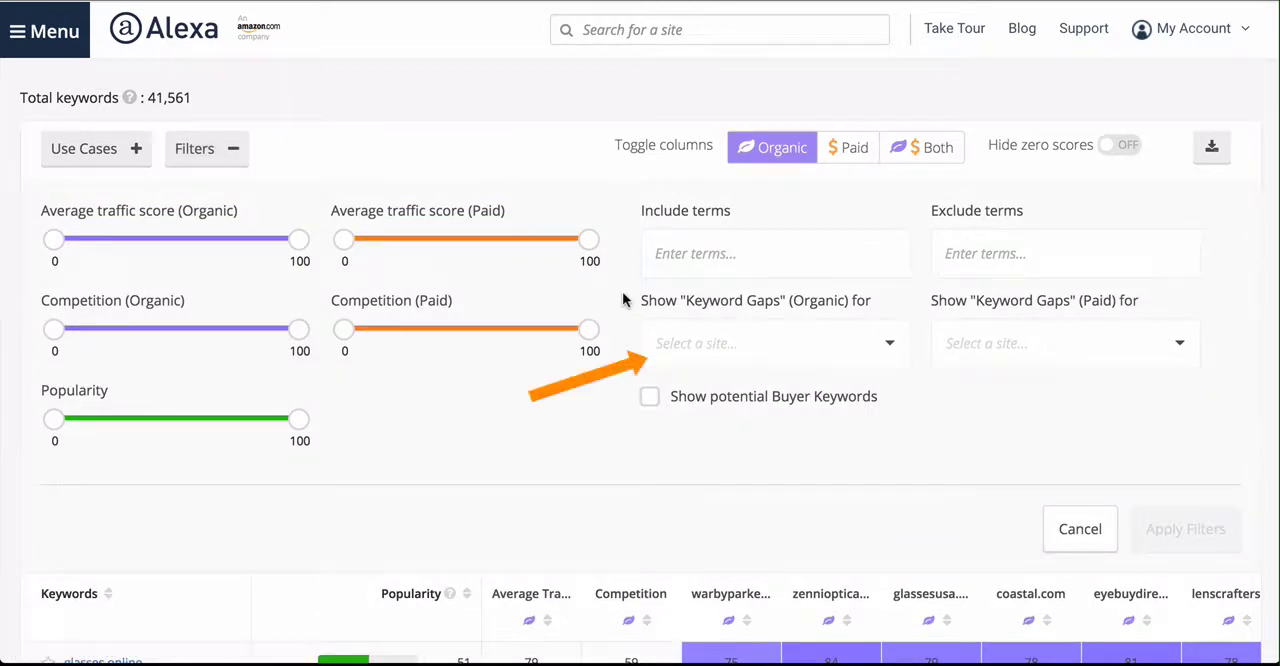
left_click(770, 343)
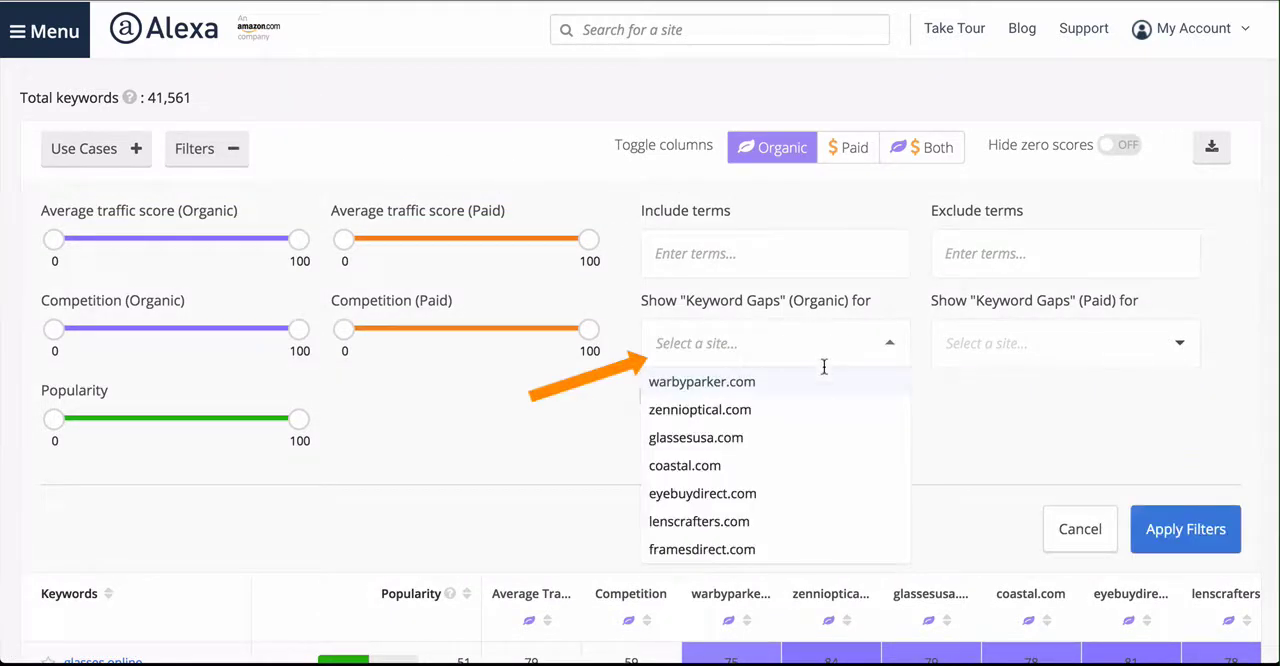
left_click(702, 381)
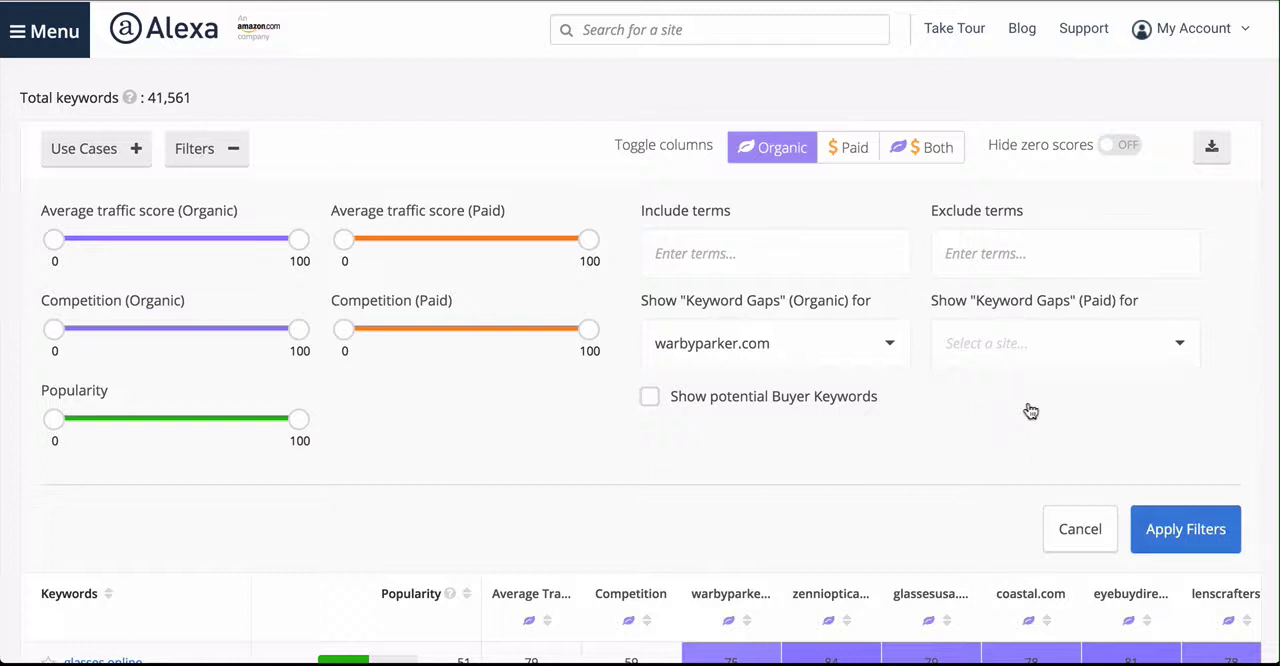
mouse_move(1180, 490)
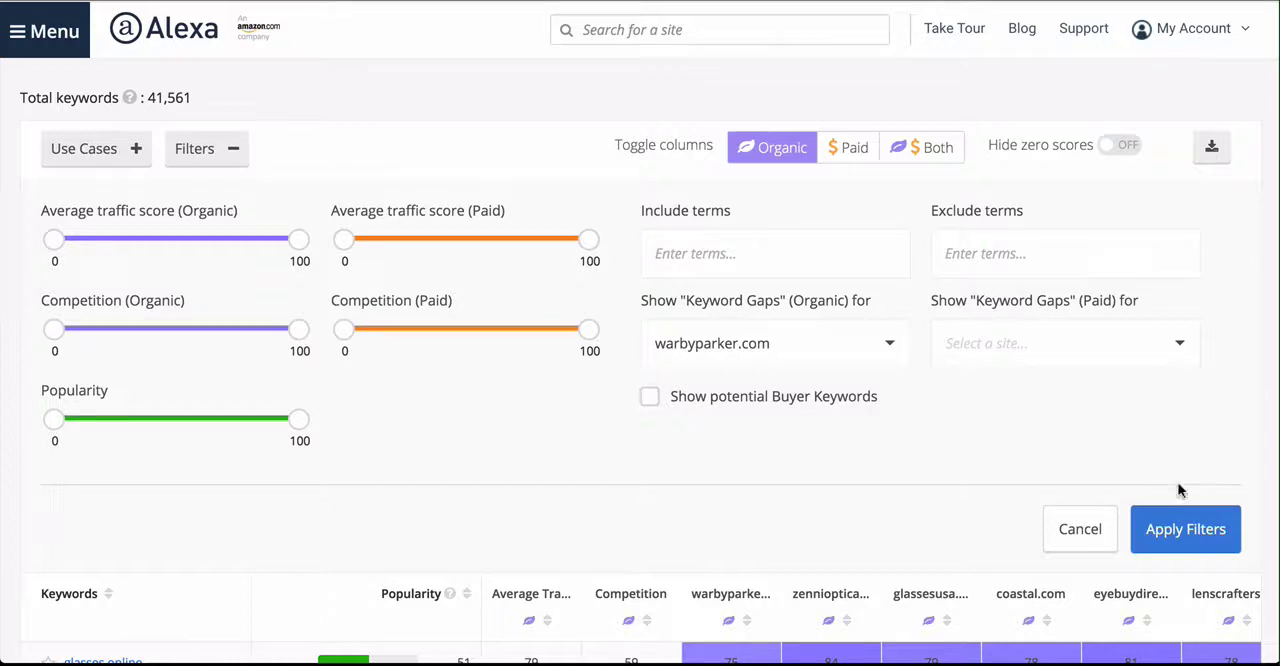
left_click(1185, 529)
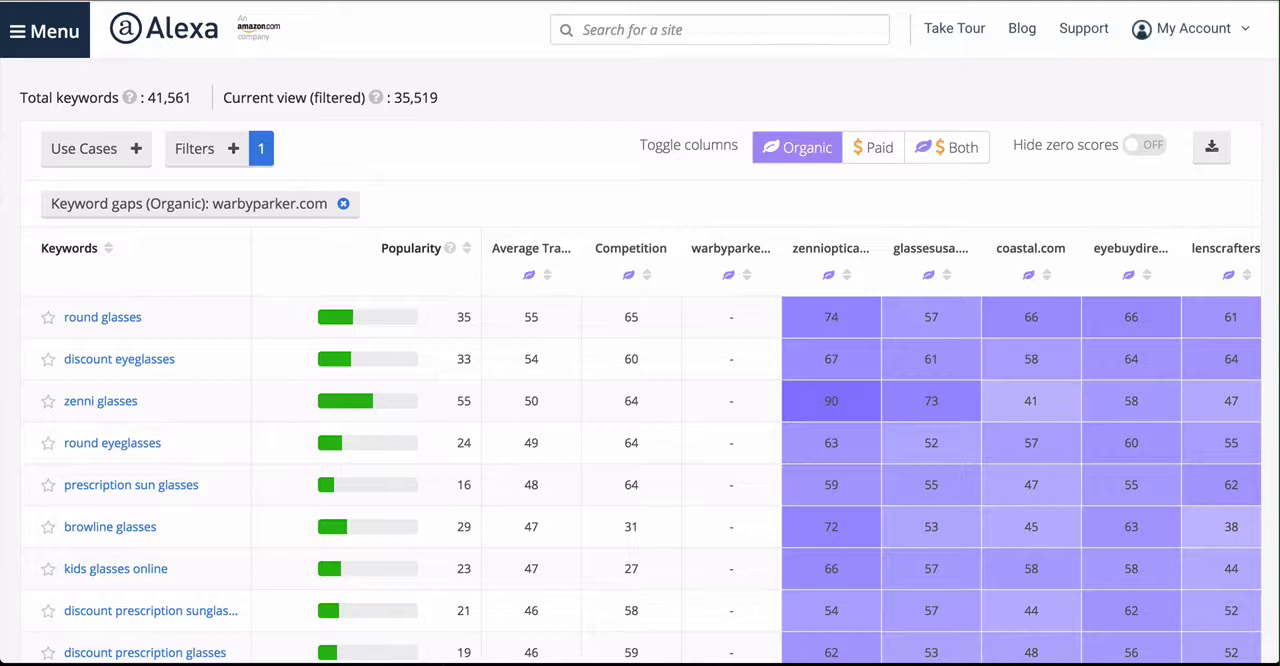
Scroll through the filtered matrix to see more Warby Parker gap keywords.
scroll("down", 3)
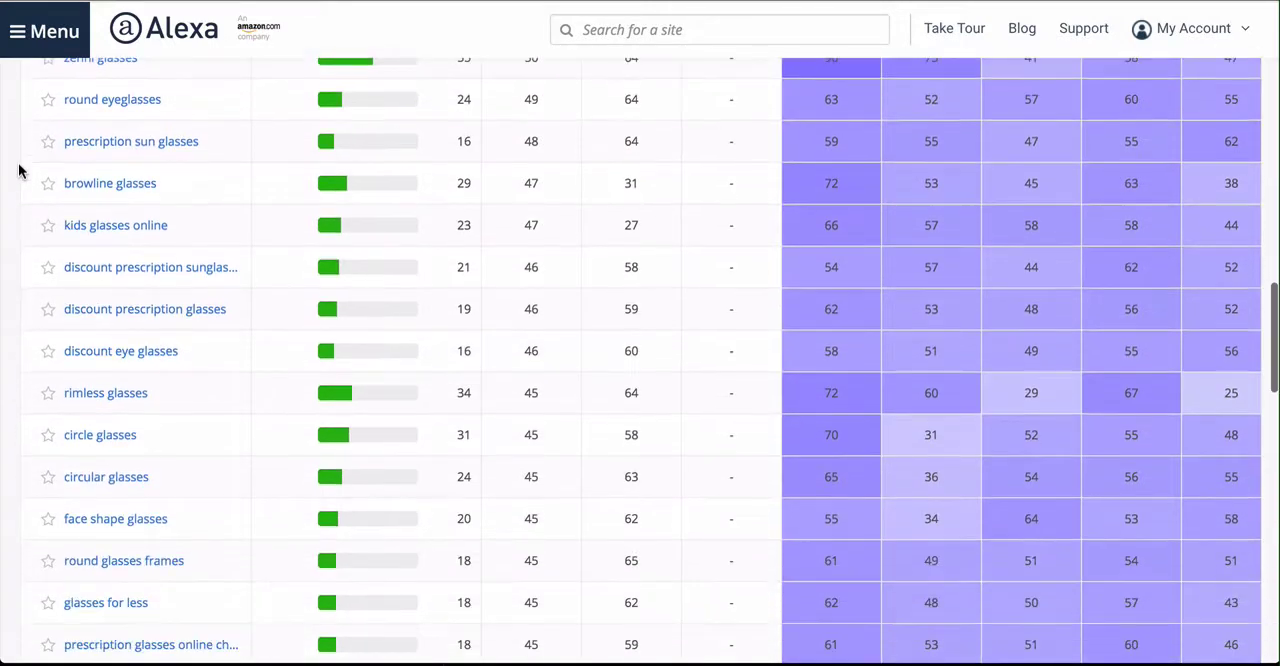
scroll("down", 3)
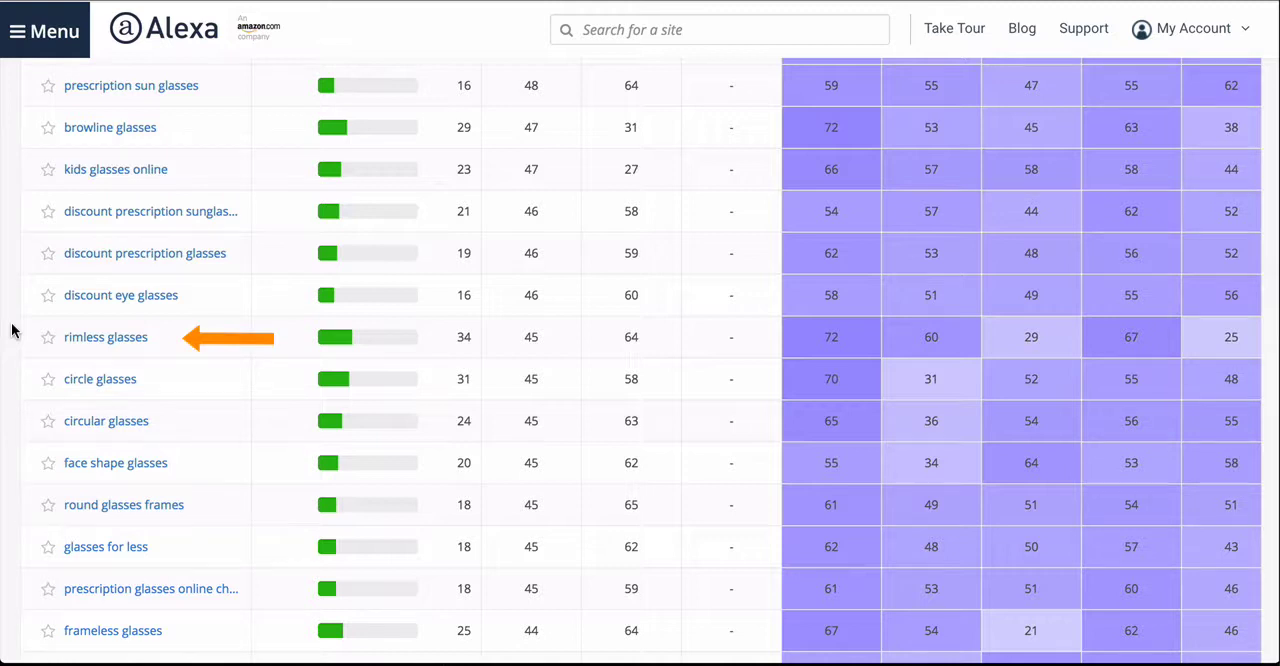
scroll("down", 3)
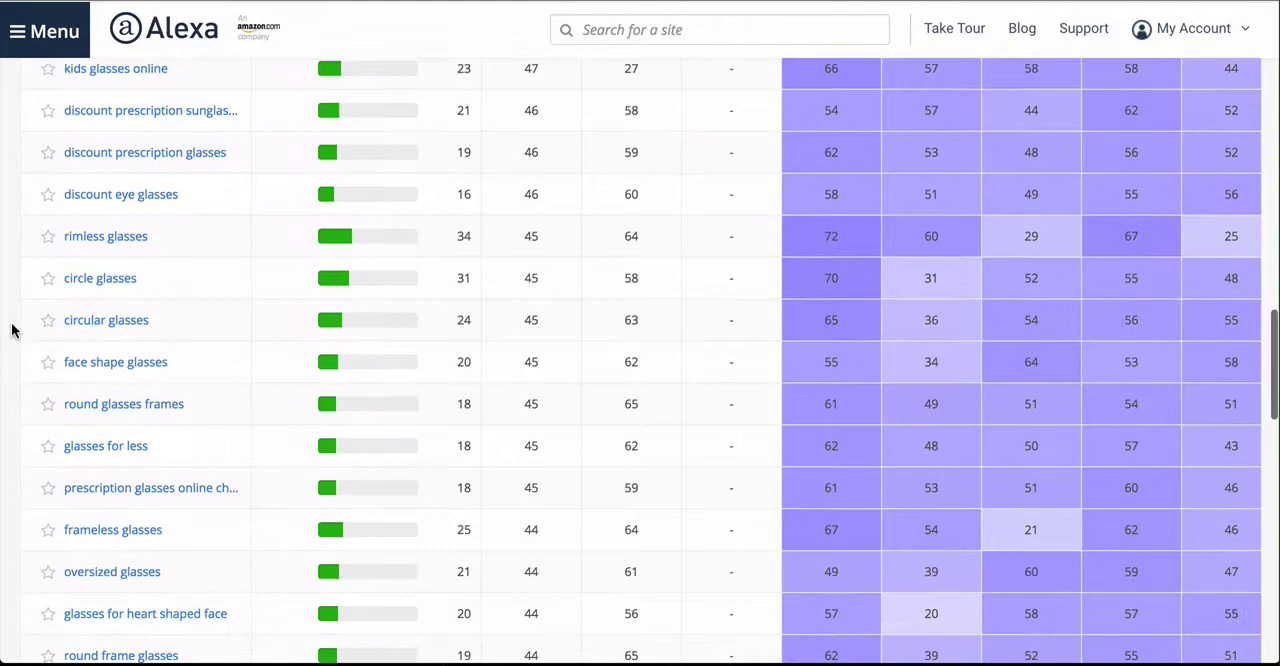
scroll("down", 3)
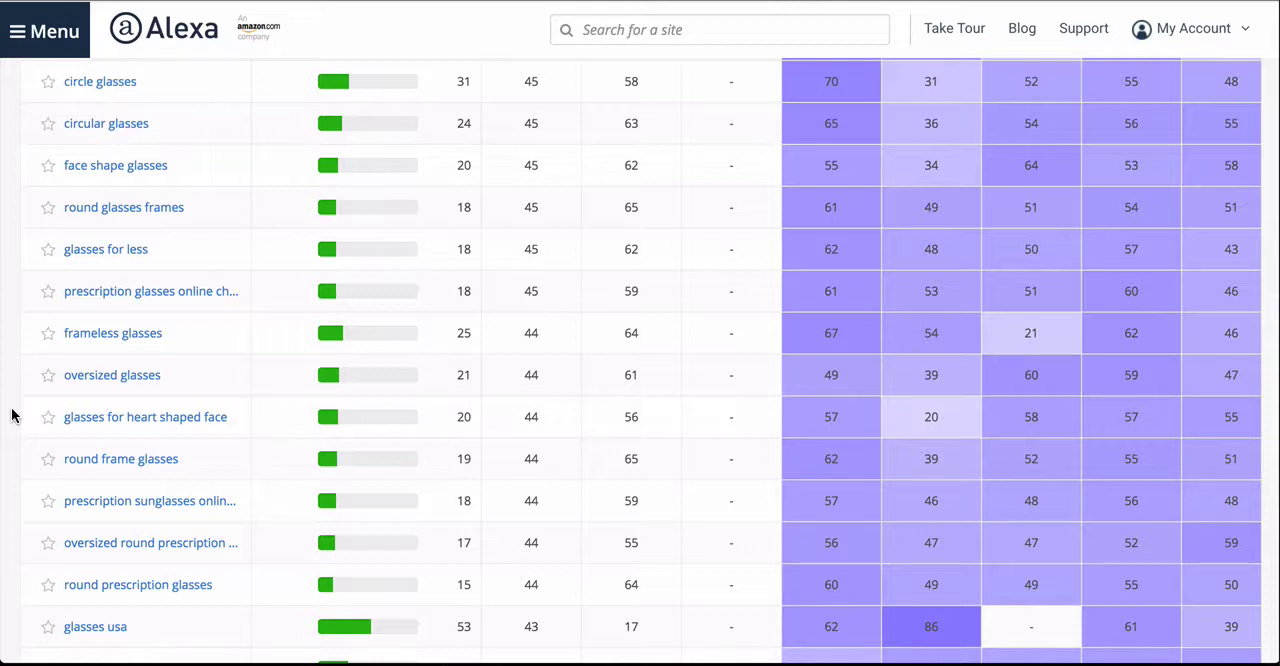
mouse_move(25, 418)
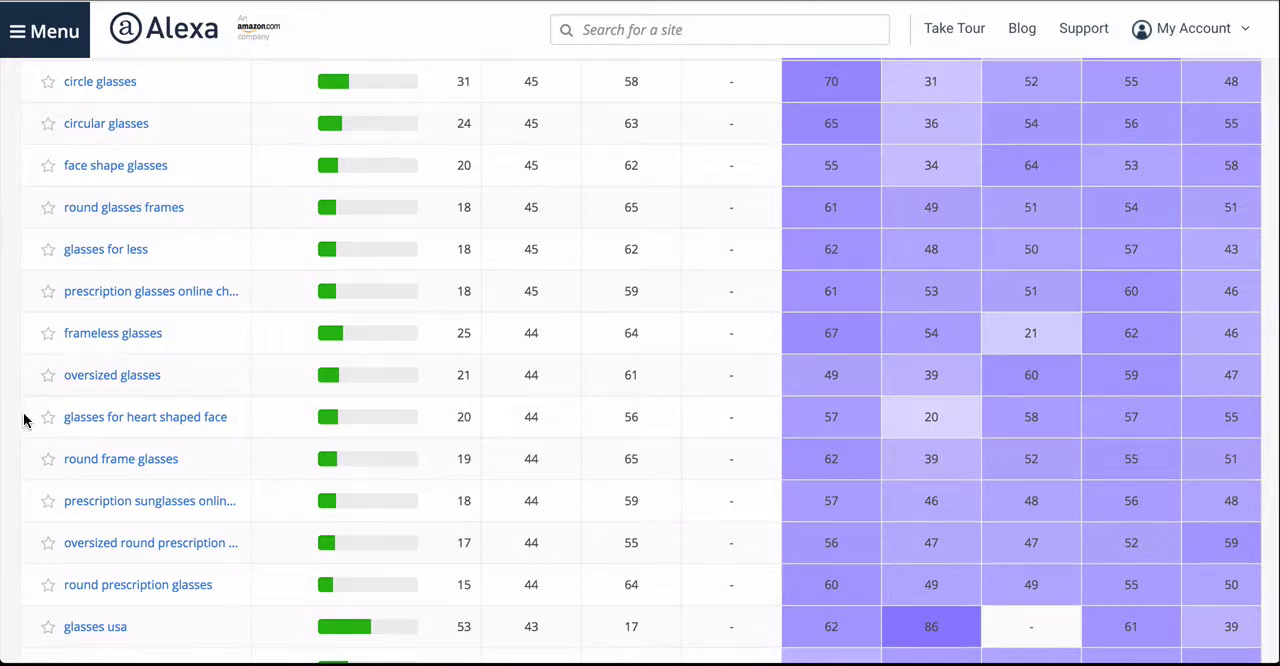
Star the keyword 'glasses for heart shaped face'.
left_click(47, 417)
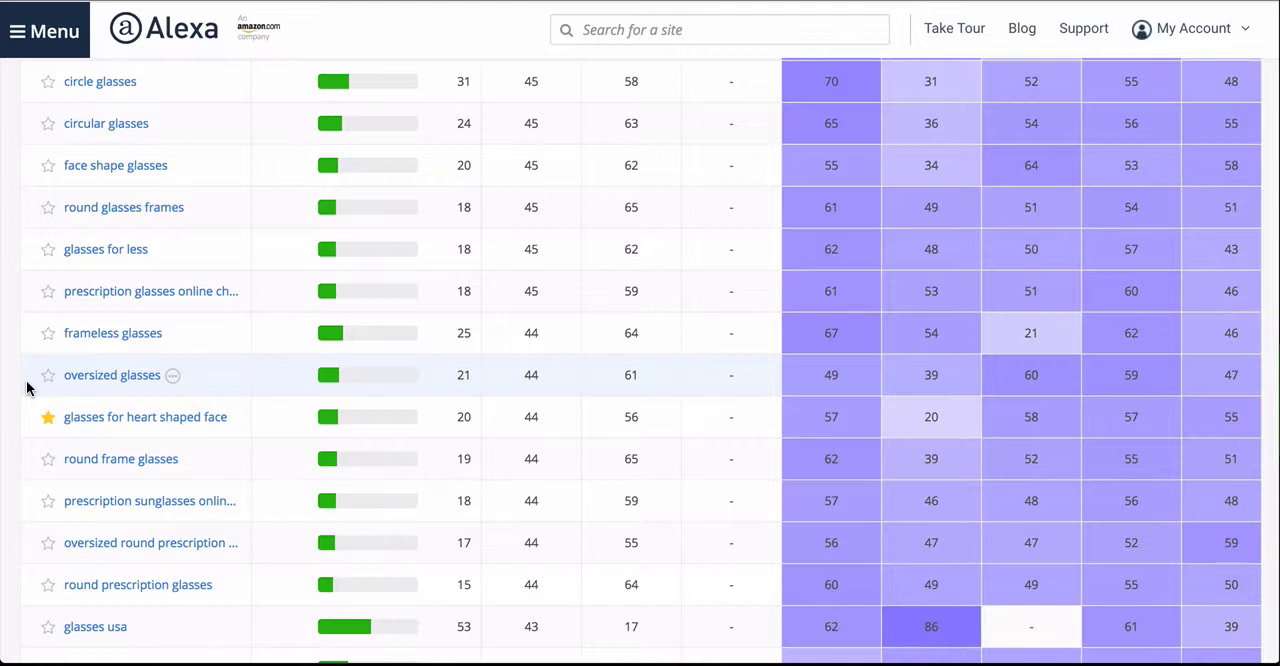
mouse_move(5, 395)
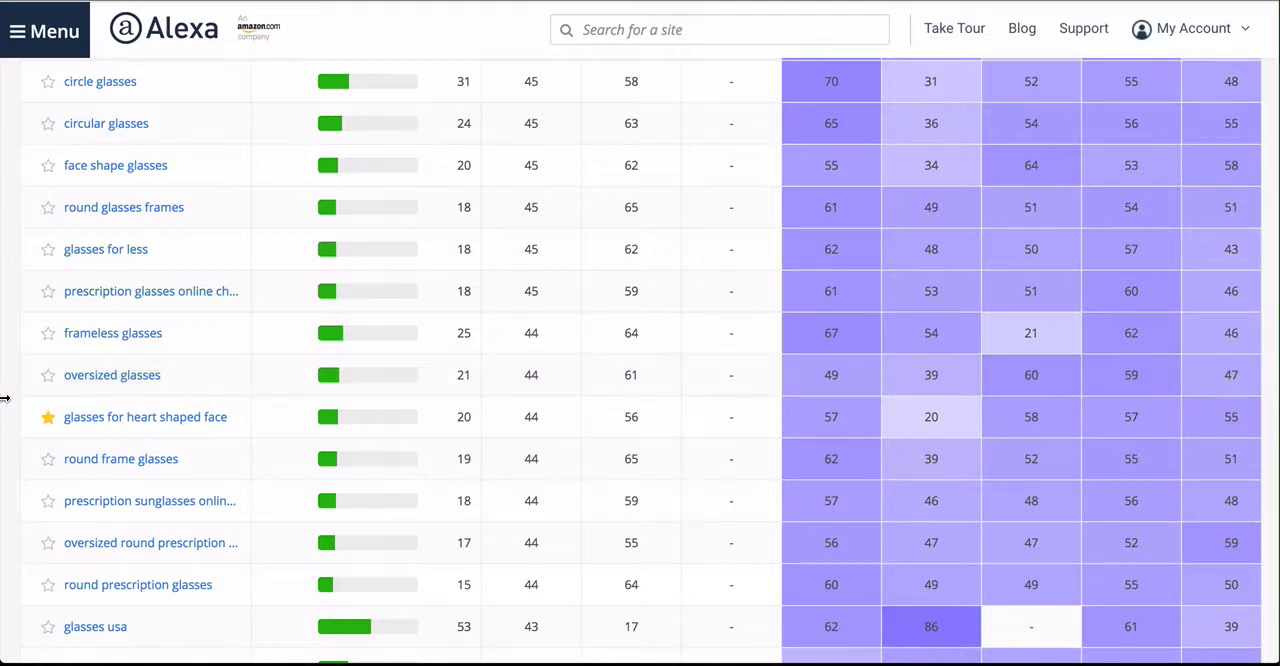